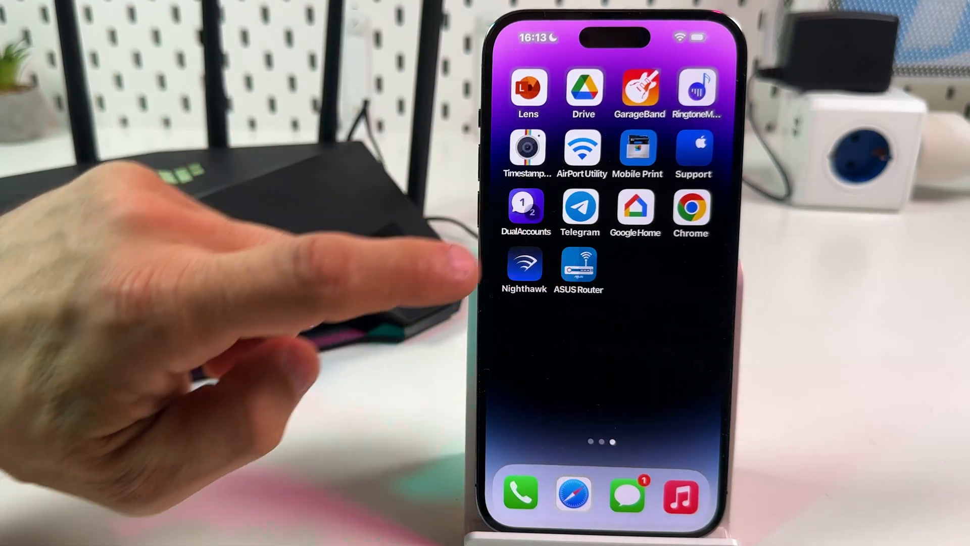
# Launch the ASUS Router app to the TUF-AX6000 Home dashboard.
pyautogui.click(578, 269)
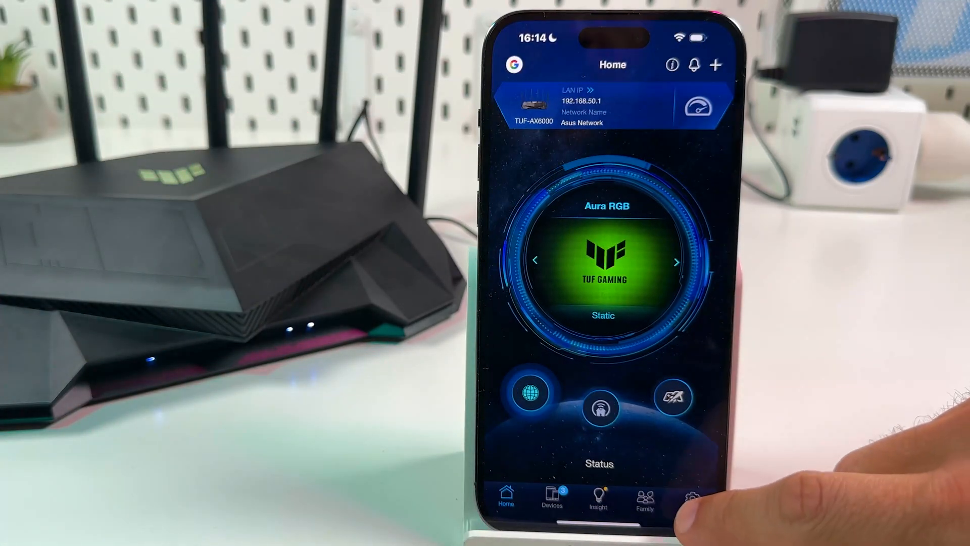
# Save the router settings under System Settings > Setting Backup and acknowledge the success notice.
pyautogui.click(692, 499)
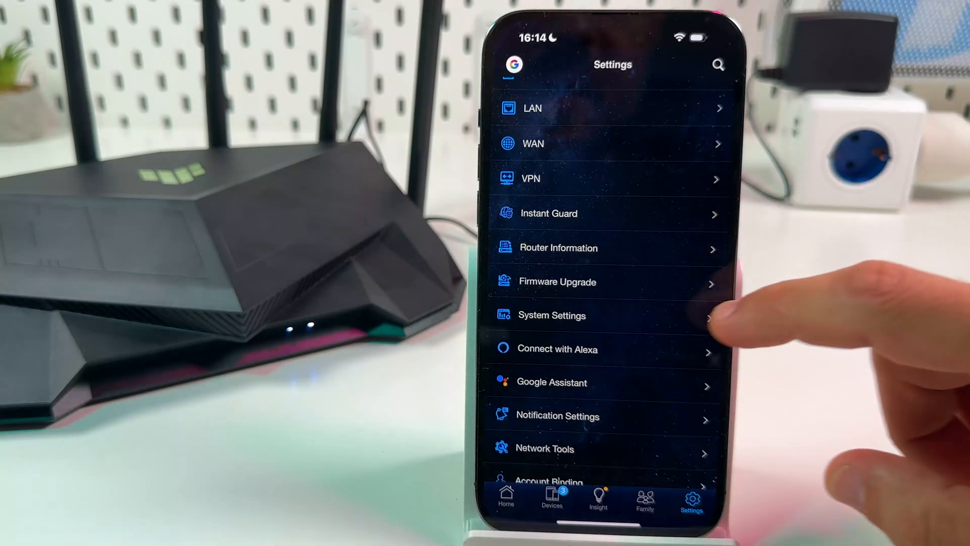
pyautogui.click(552, 315)
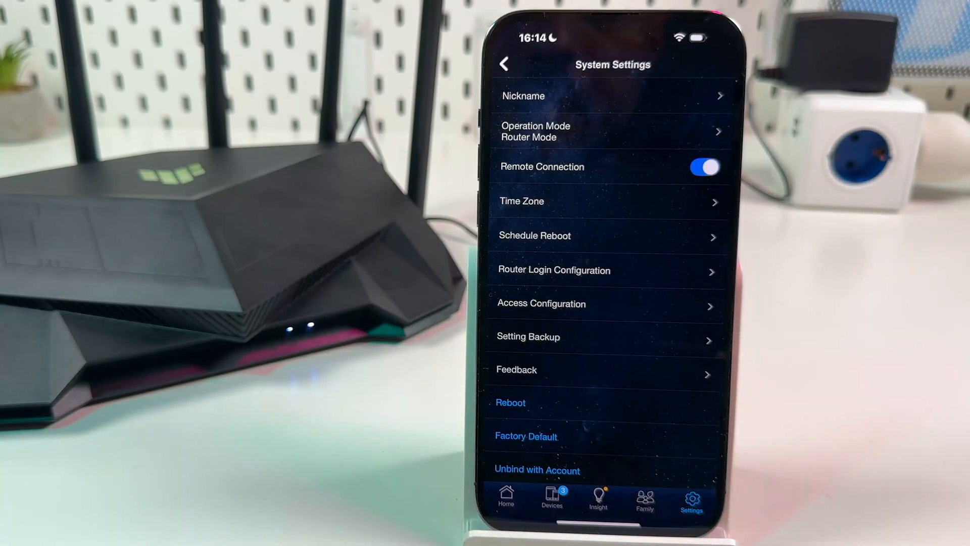
pyautogui.click(528, 336)
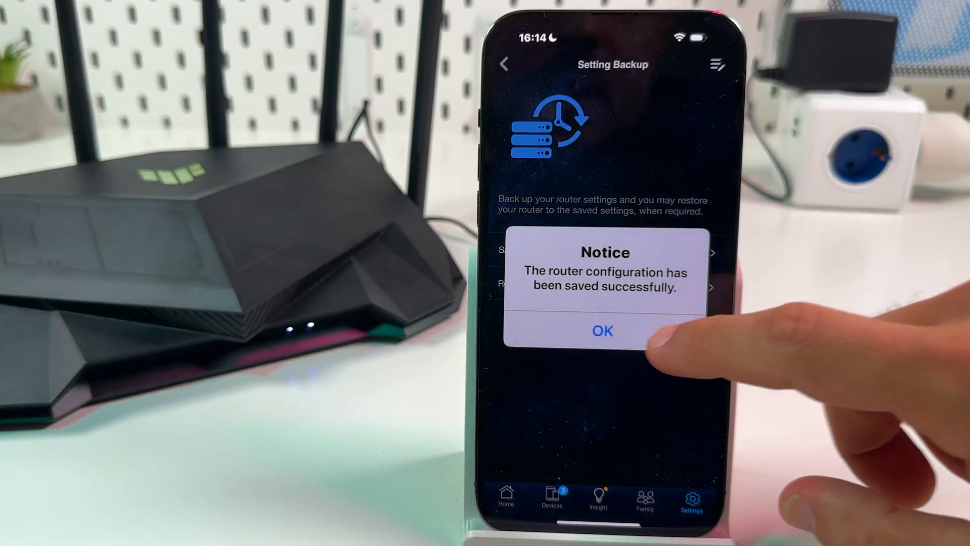
pyautogui.click(602, 331)
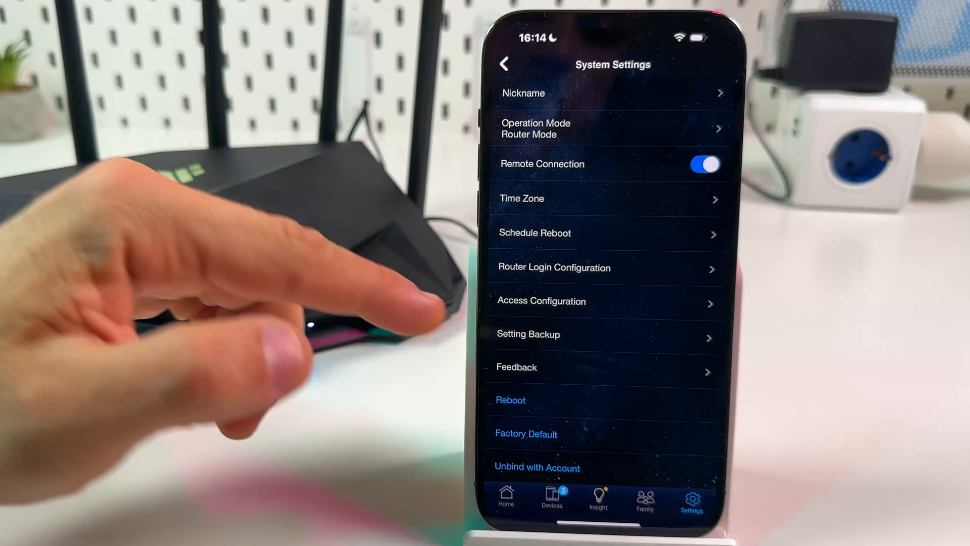
# View the two saved router backups under Setting Backup > Restore your router.
pyautogui.click(528, 334)
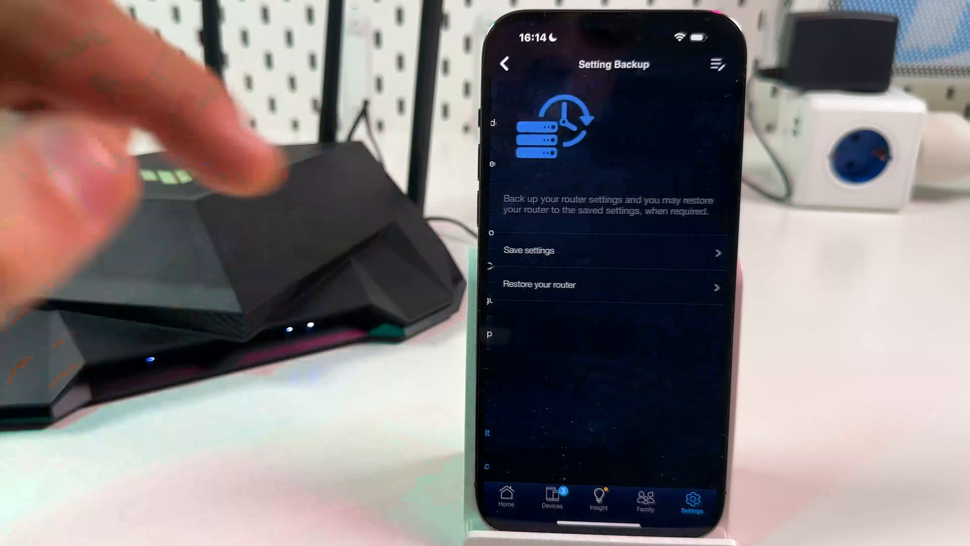
pyautogui.click(539, 283)
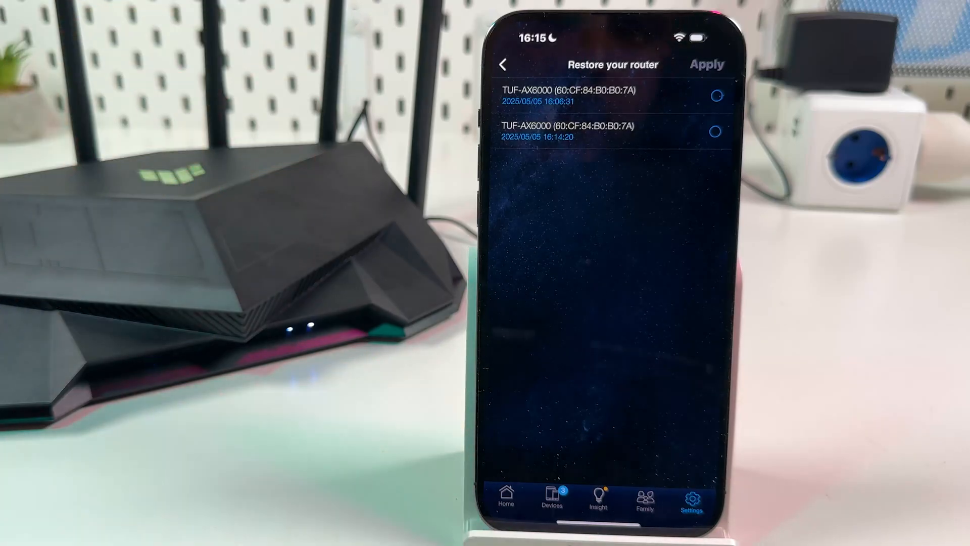
pyautogui.click(717, 96)
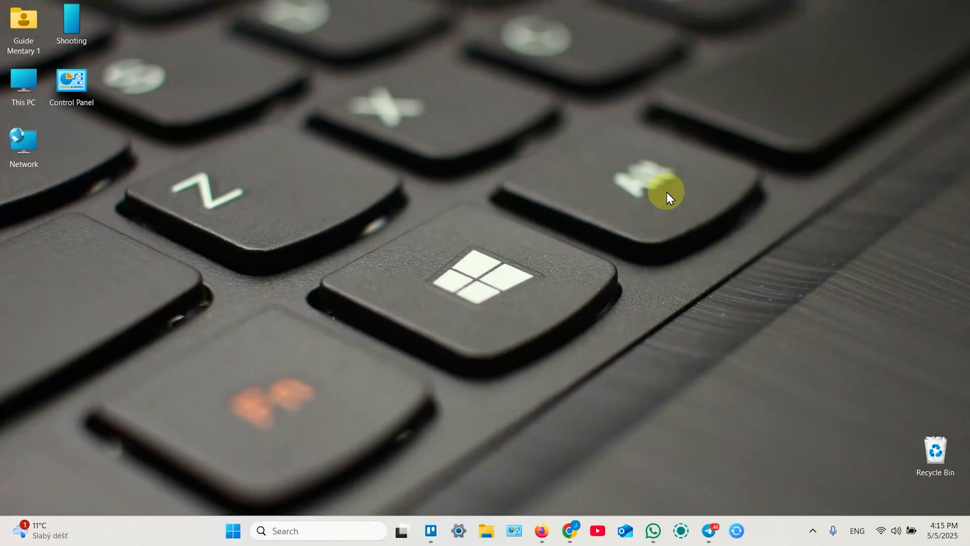
# Start Firefox from the Windows taskbar.
pyautogui.click(882, 531)
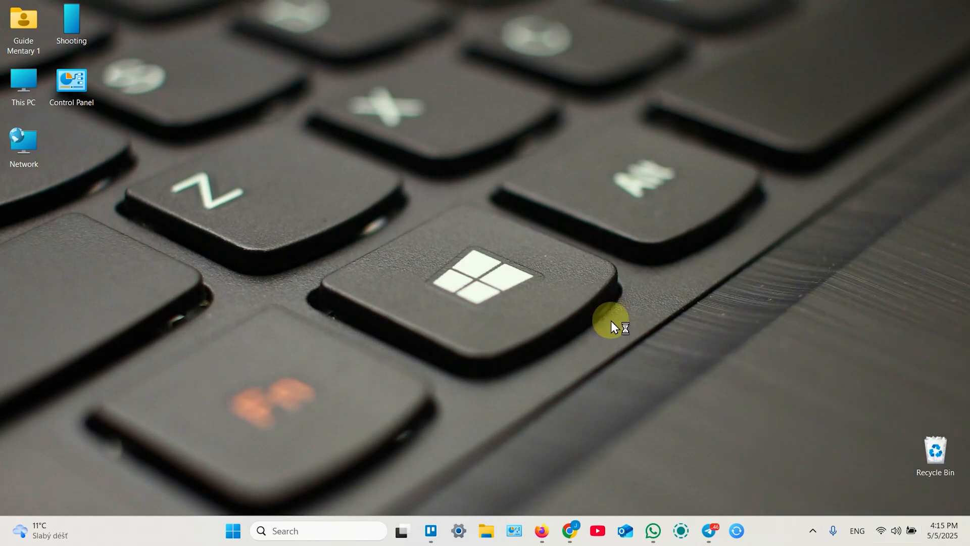
pyautogui.click(541, 531)
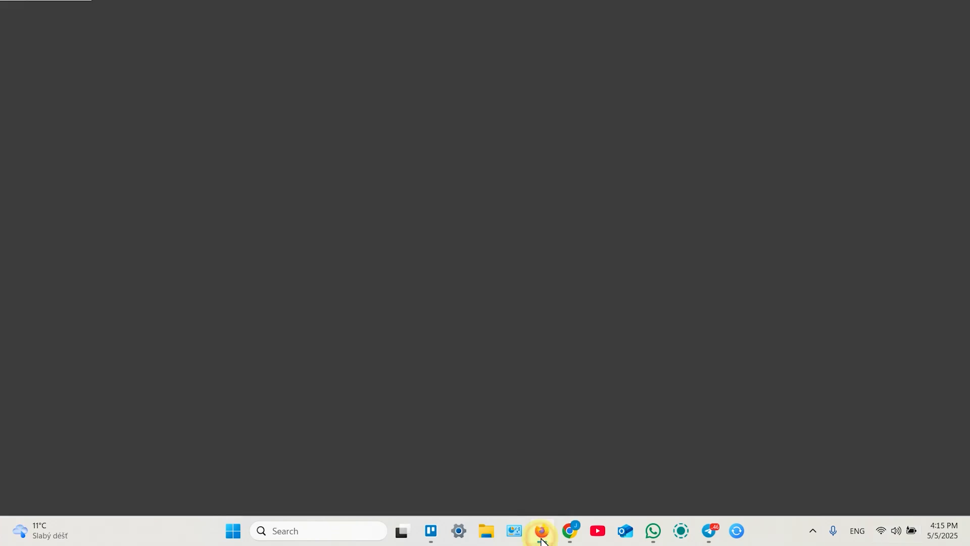
# Log in to the router admin at 192.168.1.1 with username and password.
pyautogui.click(541, 535)
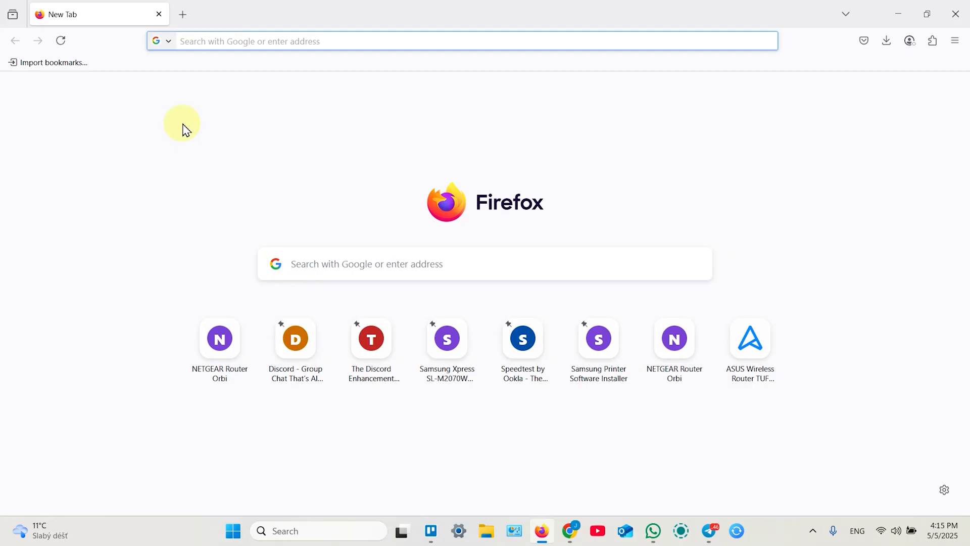
pyautogui.write('192.168.1.1/')
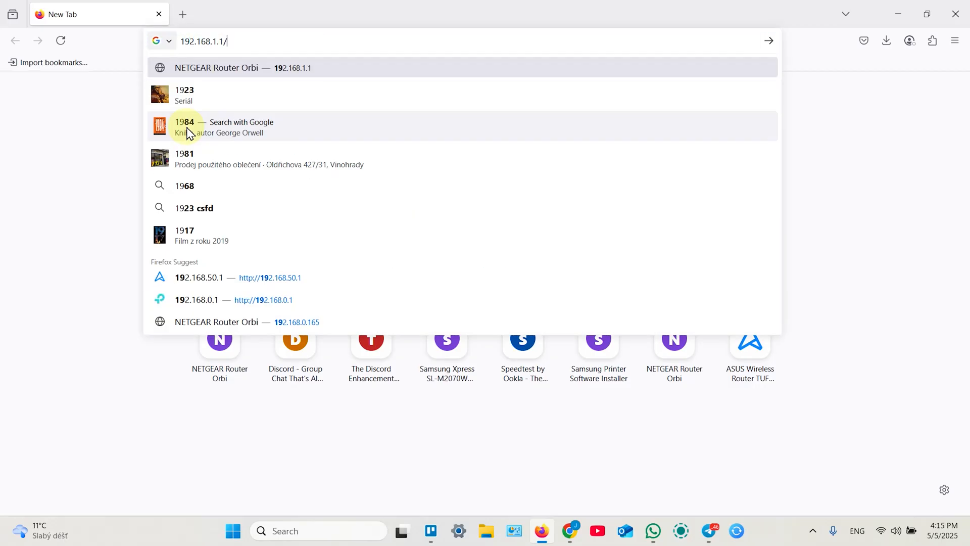
pyautogui.press('Backspace')
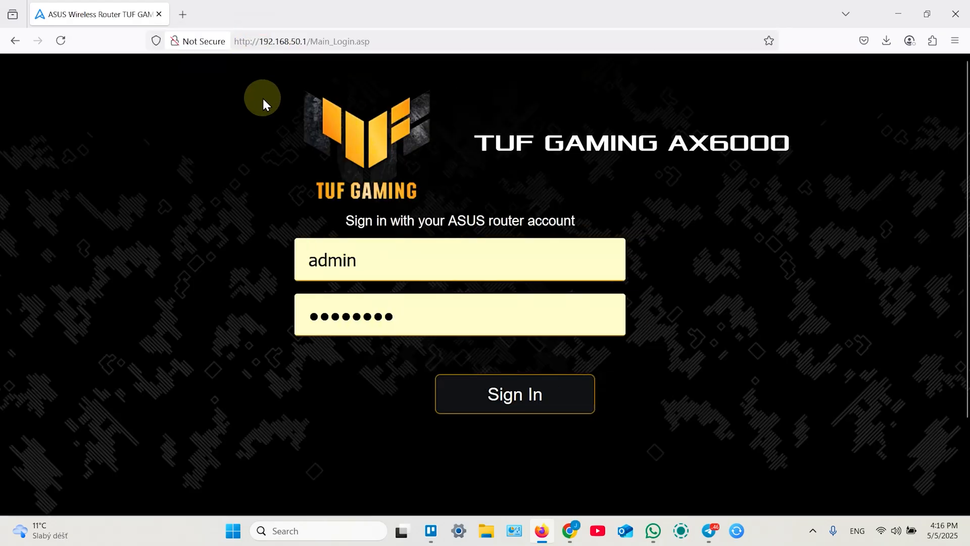
pyautogui.click(339, 259)
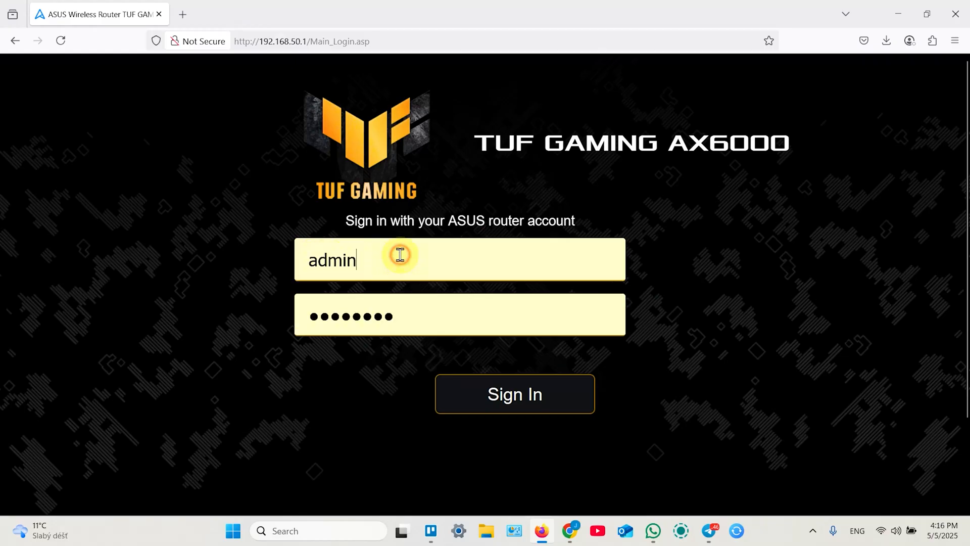
pyautogui.click(421, 315)
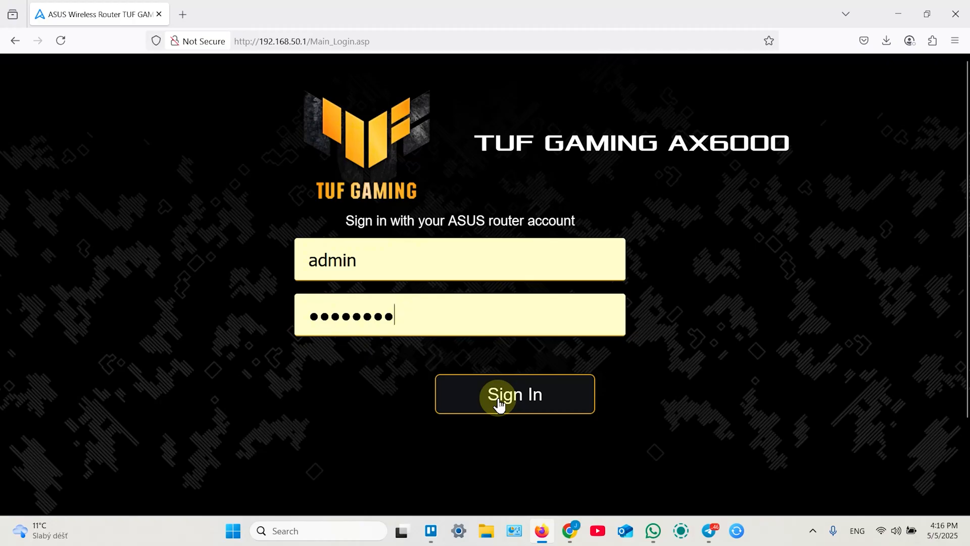
pyautogui.click(515, 394)
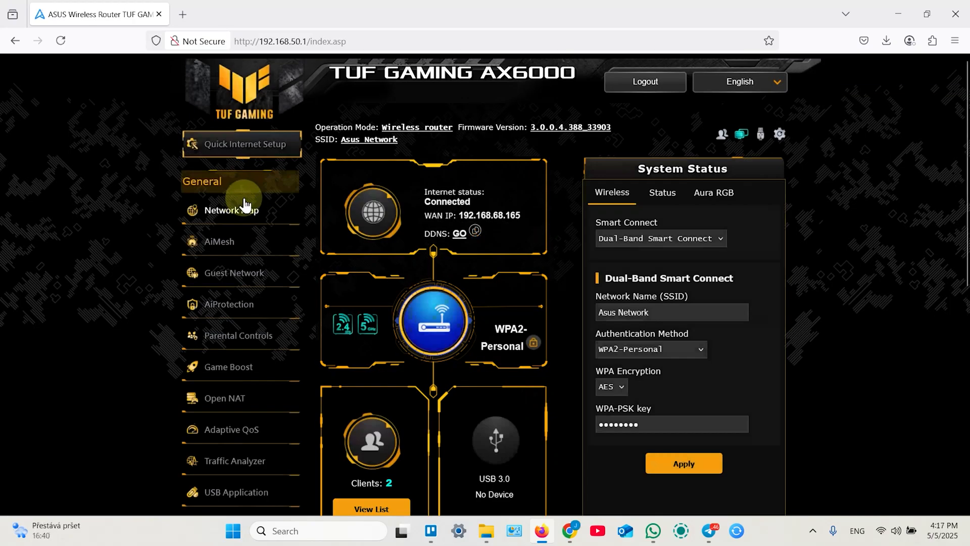
# Download the current settings from Administration > Restore/Save/Upload Setting via Save setting.
pyautogui.scroll(-3)
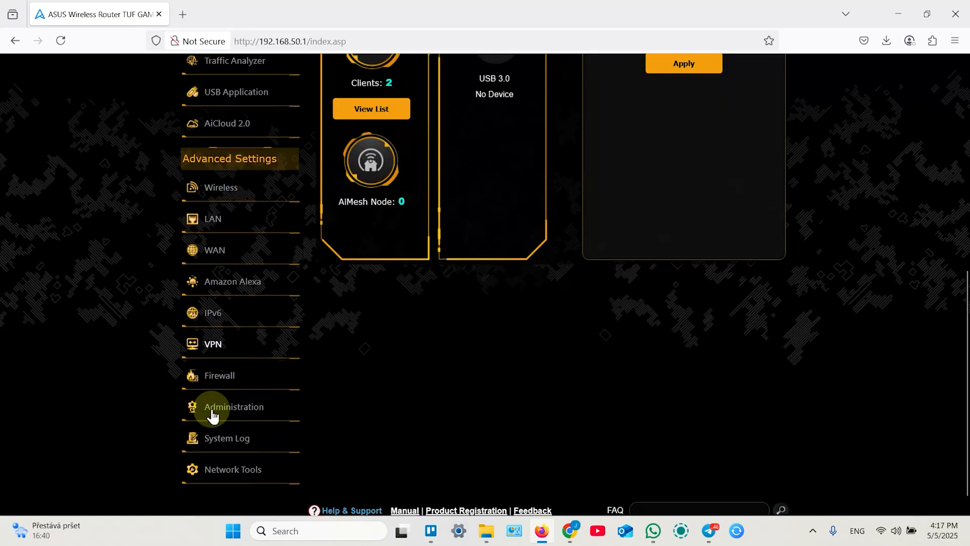
pyautogui.click(234, 407)
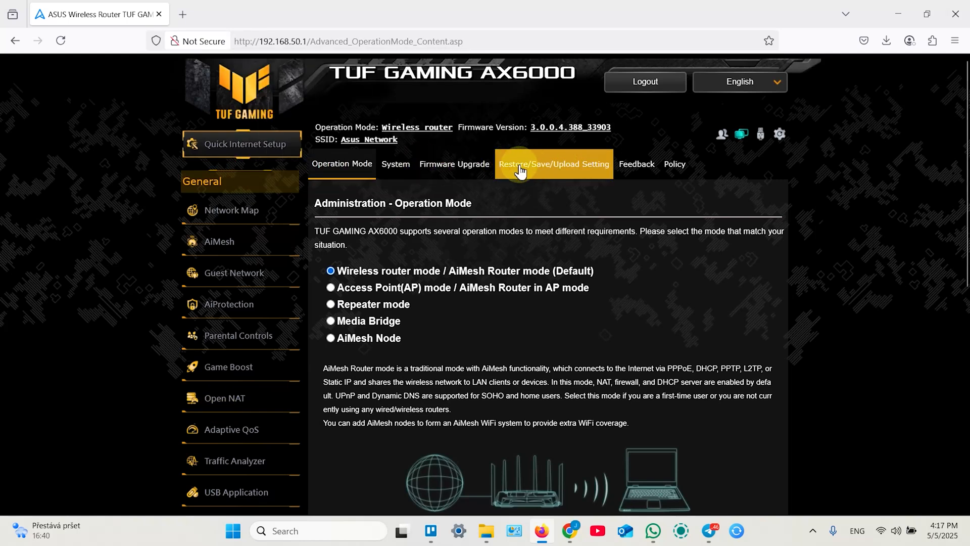
pyautogui.click(552, 164)
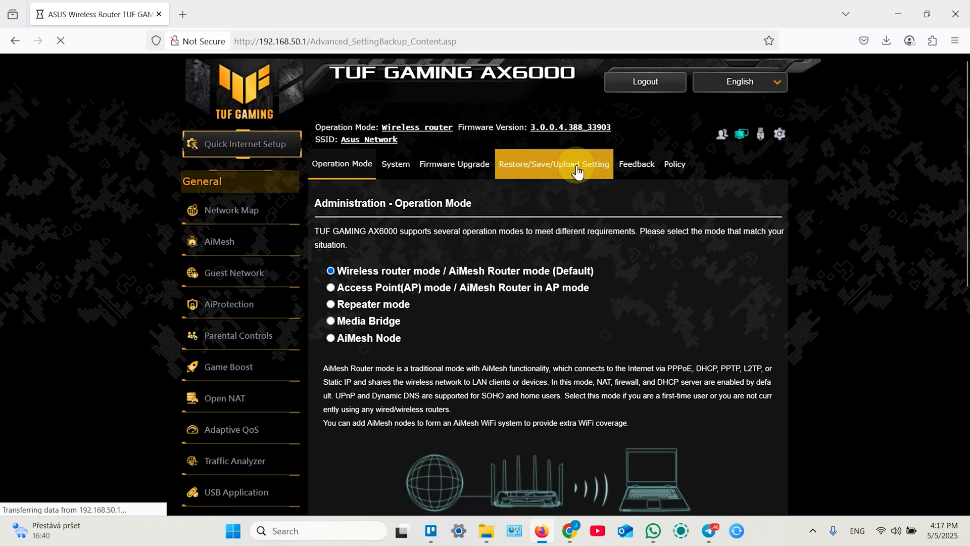
pyautogui.click(552, 164)
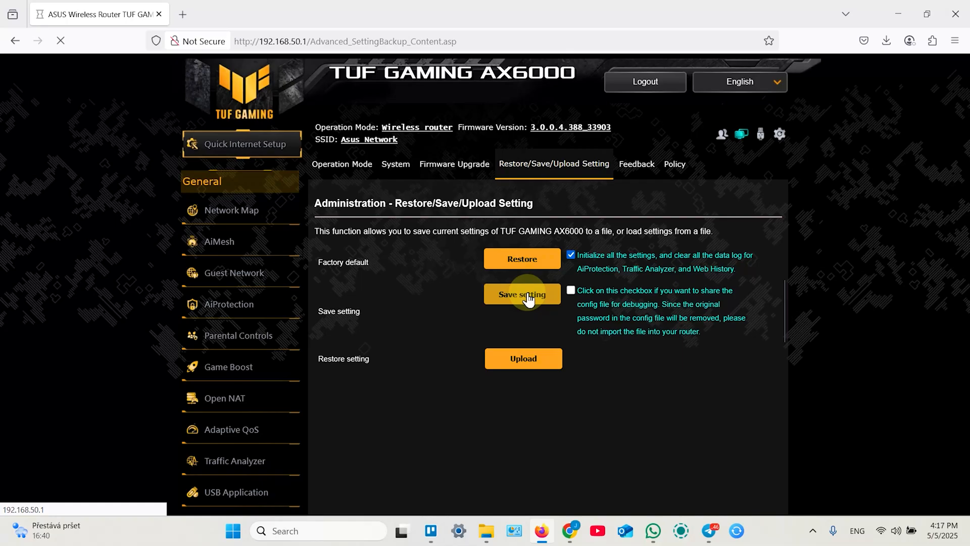
pyautogui.click(521, 293)
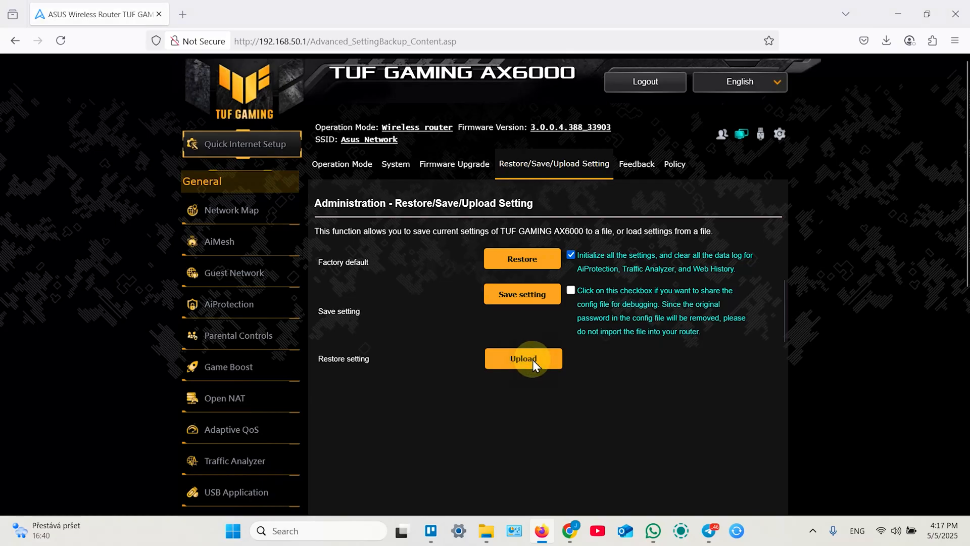
# Select Settings_TUF GAMING AX6000.CFG from Downloads, then start the Factory default restore.
pyautogui.click(522, 358)
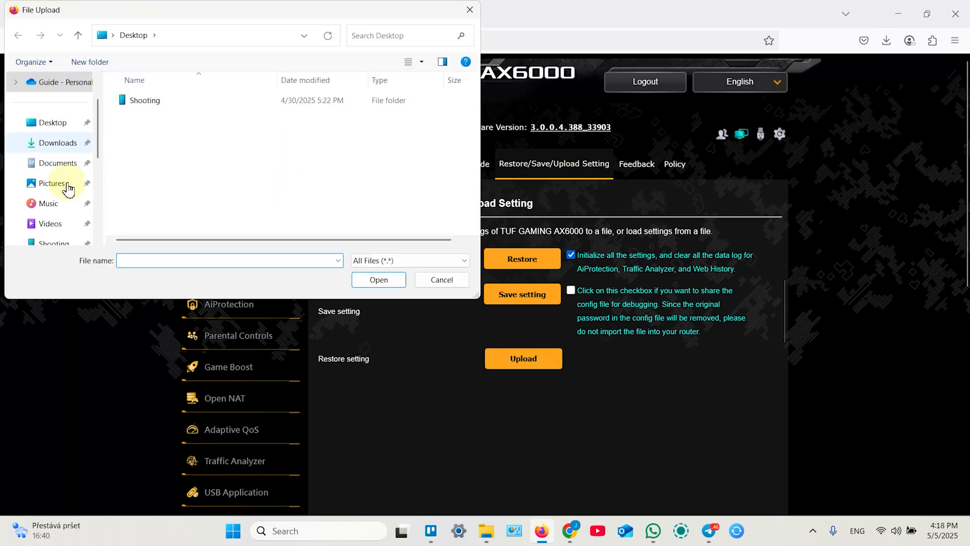
pyautogui.click(60, 143)
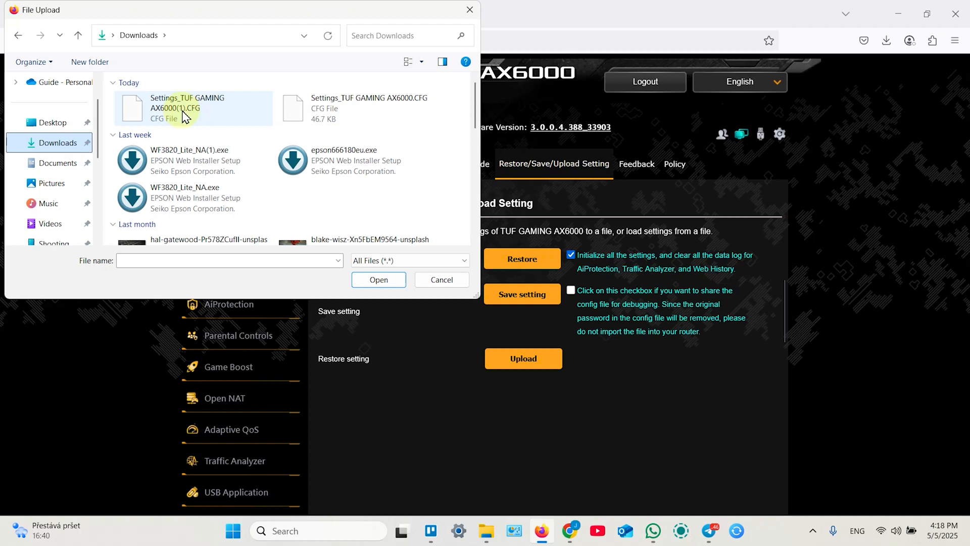
pyautogui.click(369, 108)
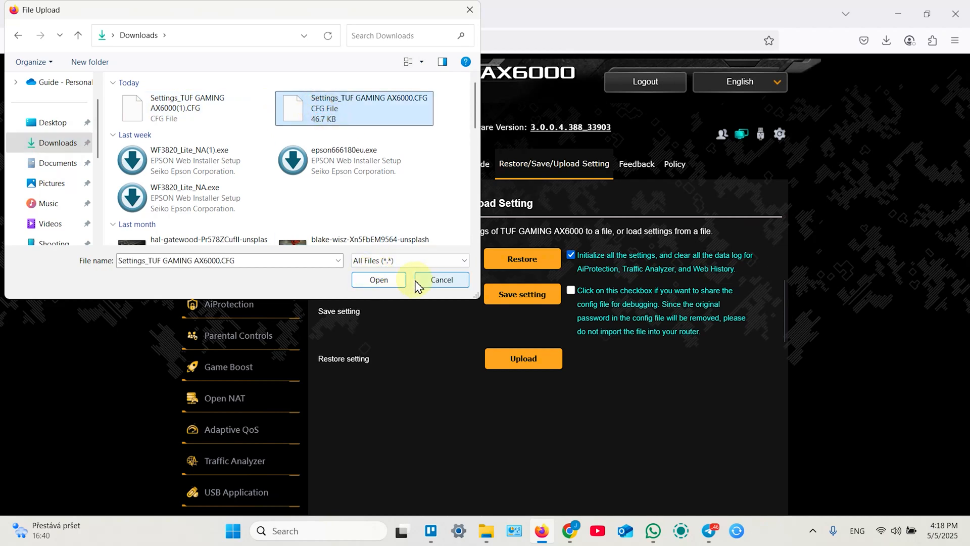
pyautogui.click(441, 279)
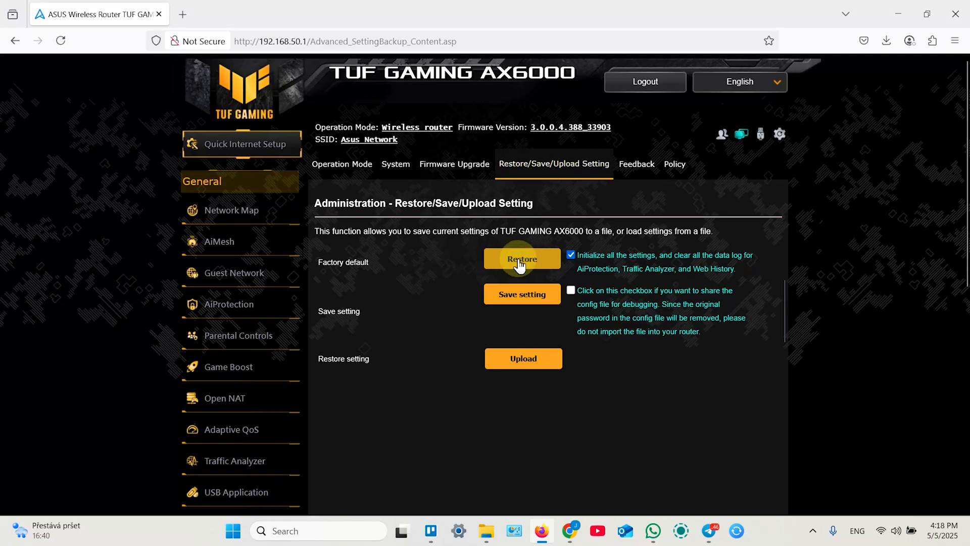
pyautogui.click(522, 262)
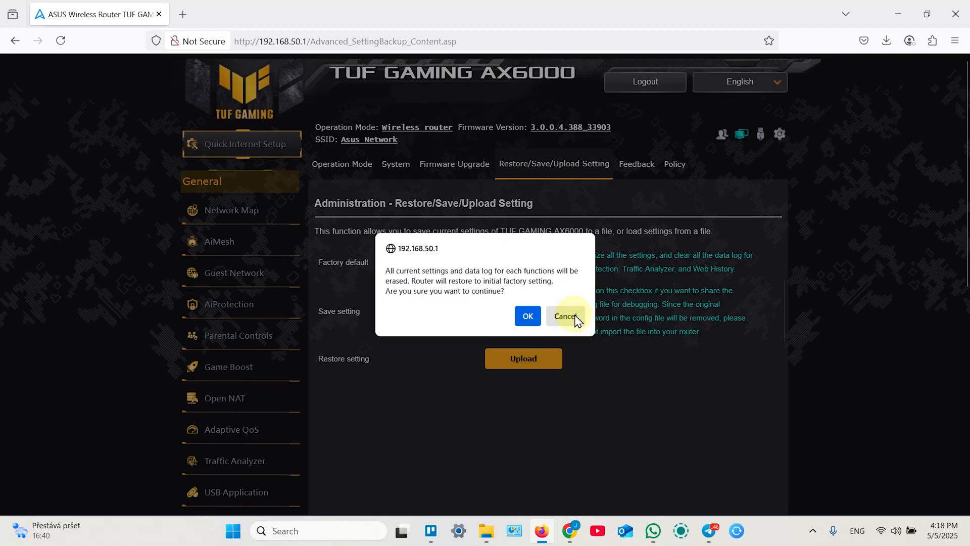